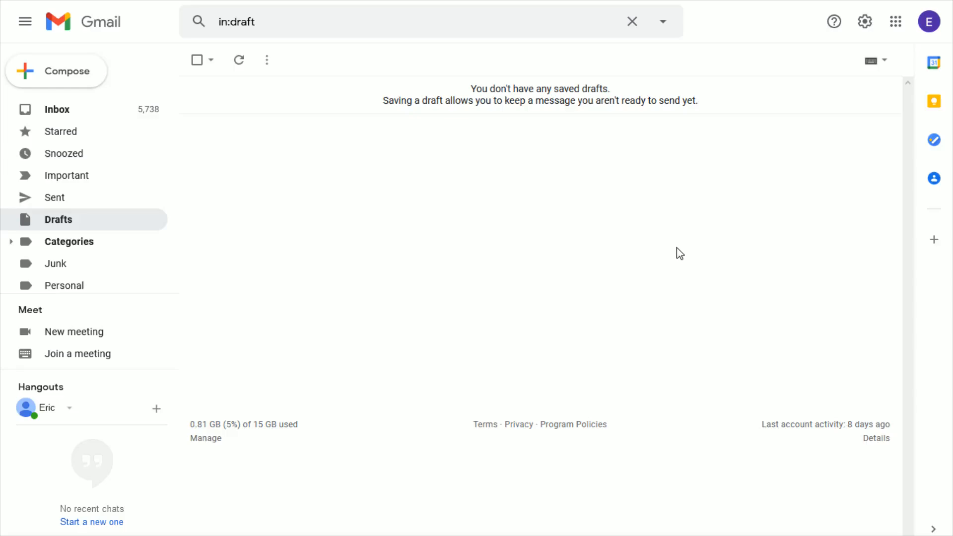
pyautogui.moveTo(418, 228)
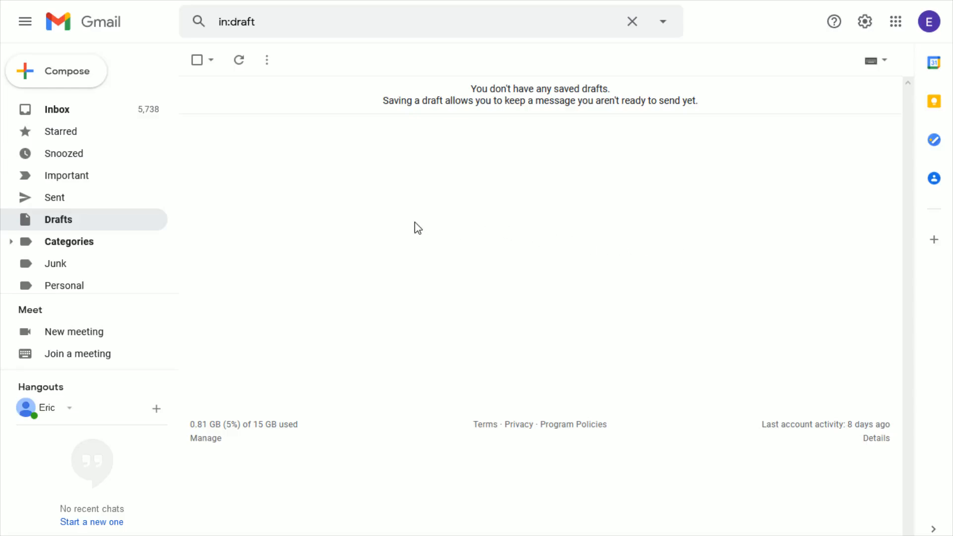
pyautogui.moveTo(316, 213)
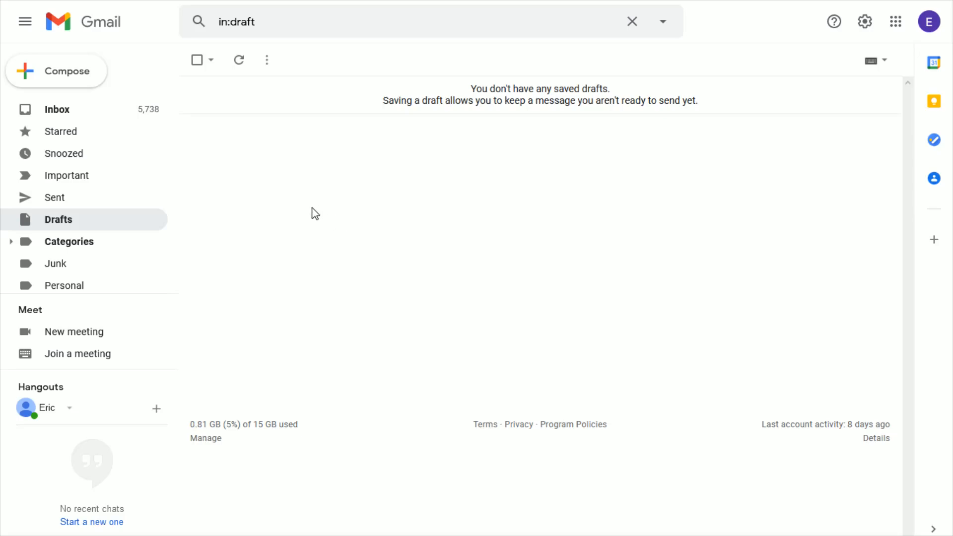
pyautogui.moveTo(851, 141)
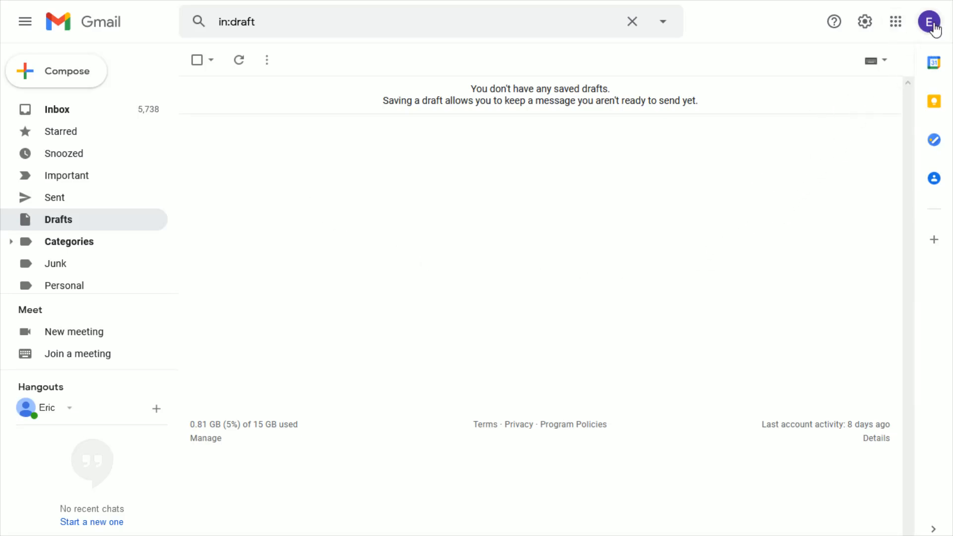
# Step: Open the Gmail account menu from the top-right profile avatar
pyautogui.click(929, 22)
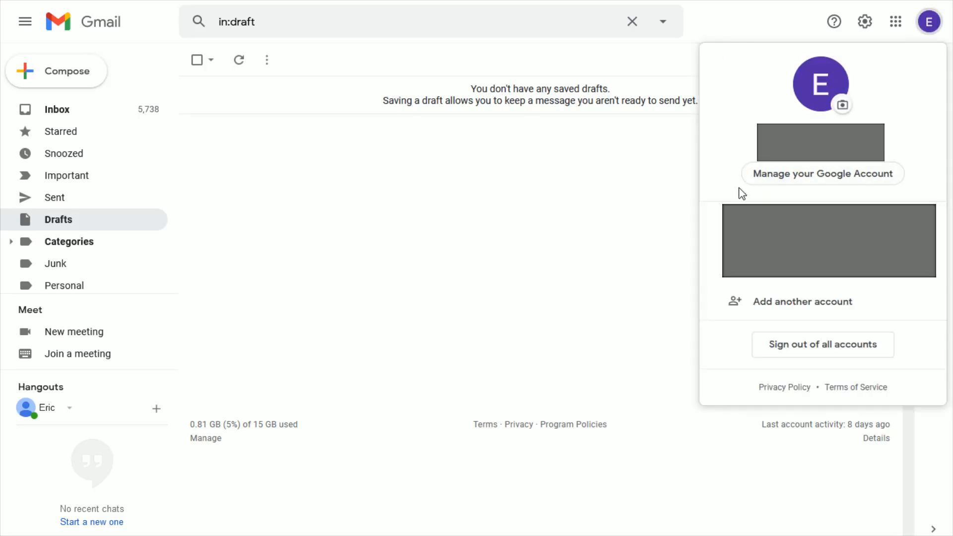
pyautogui.moveTo(814, 185)
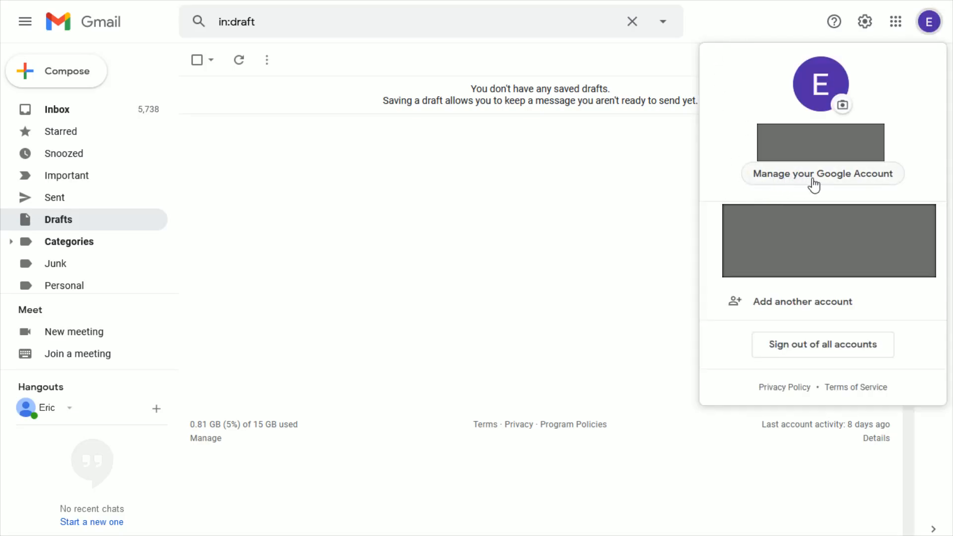
pyautogui.moveTo(850, 184)
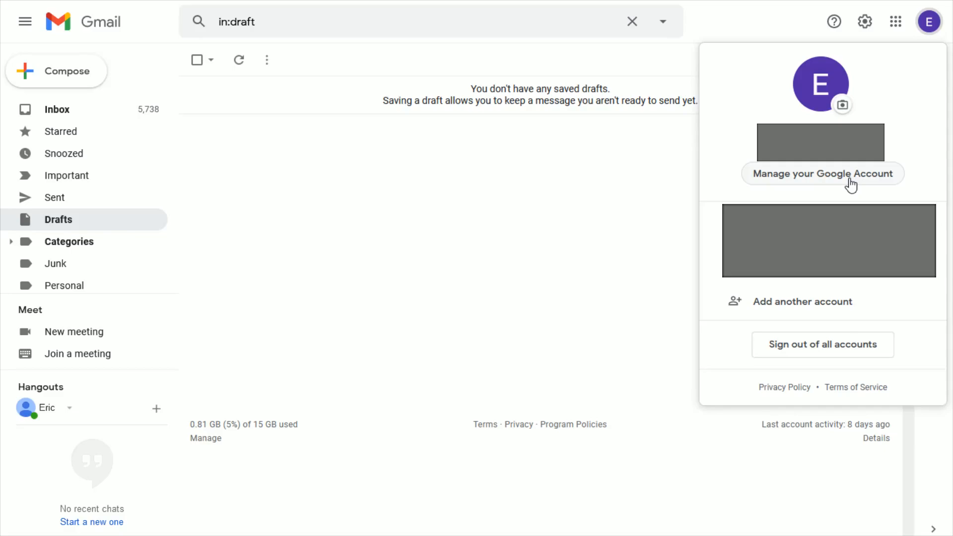
# Step: Go to Manage your Google Account and its Security settings
pyautogui.click(823, 174)
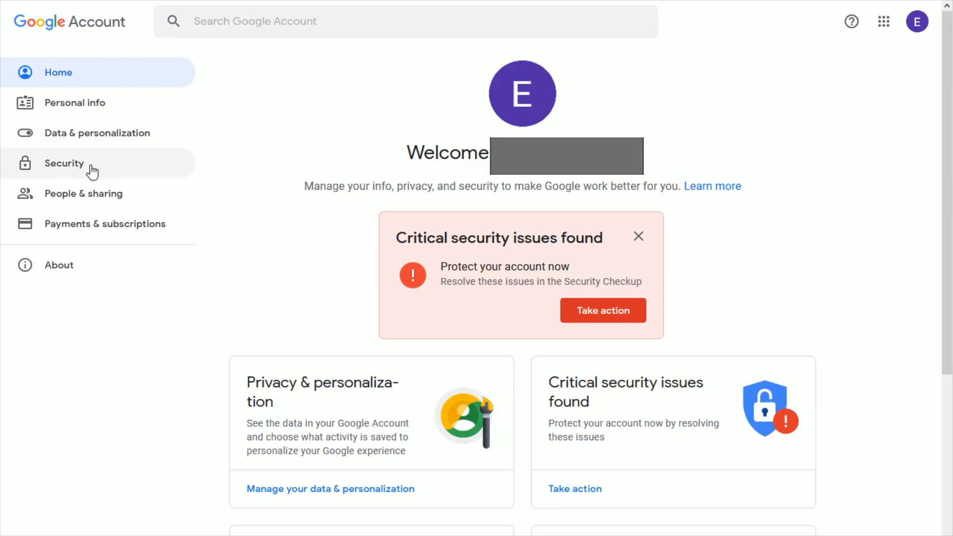
pyautogui.click(64, 163)
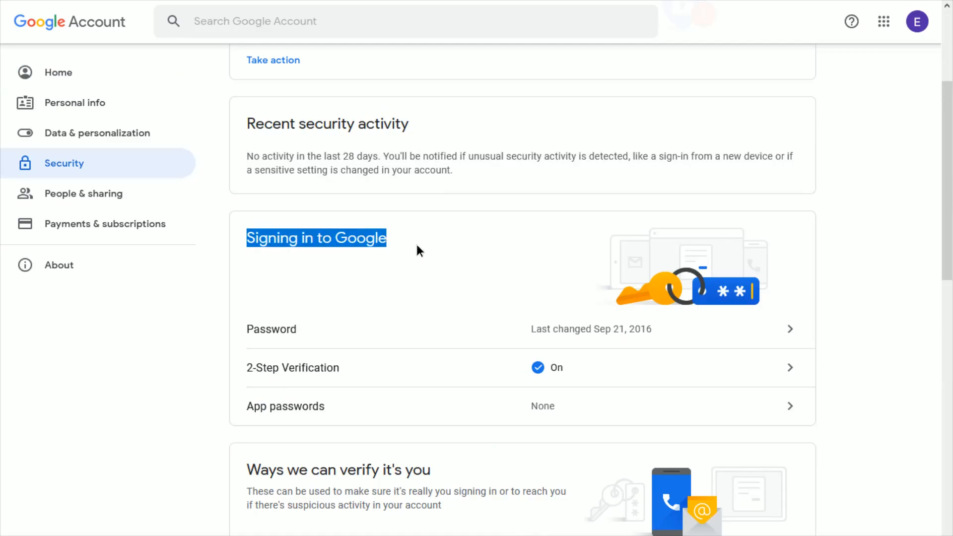
pyautogui.moveTo(319, 344)
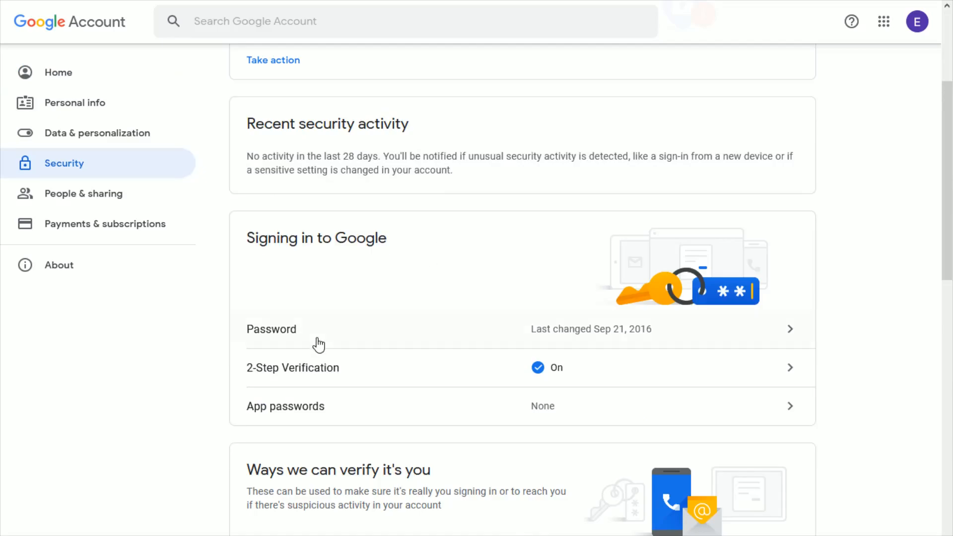
pyautogui.moveTo(628, 344)
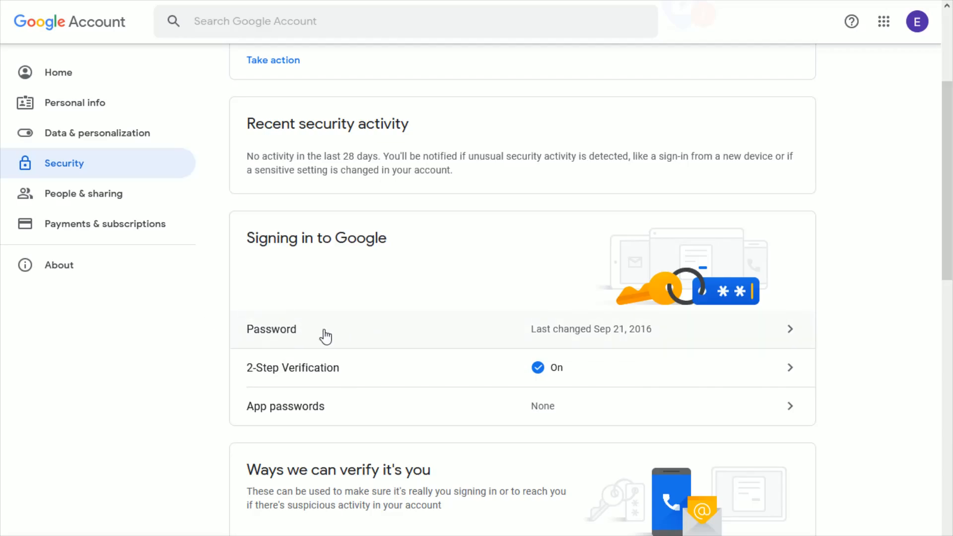
# Step: Choose Password under Signing in to Google and focus the current-password field
pyautogui.click(271, 328)
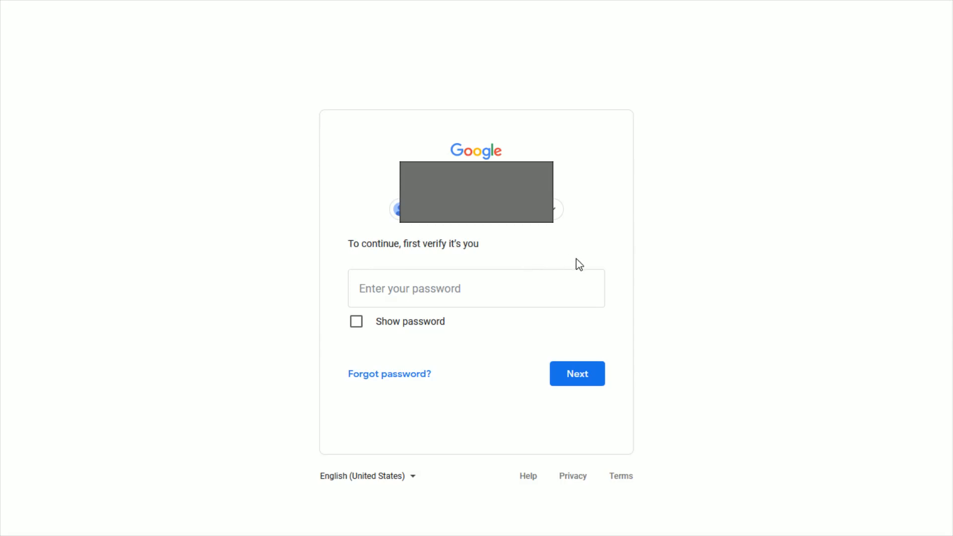
pyautogui.moveTo(453, 328)
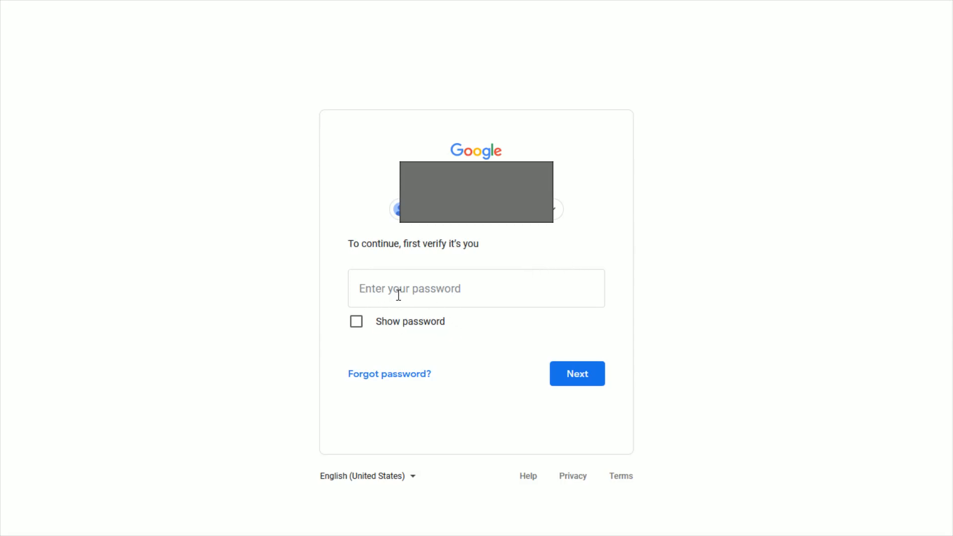
pyautogui.click(577, 373)
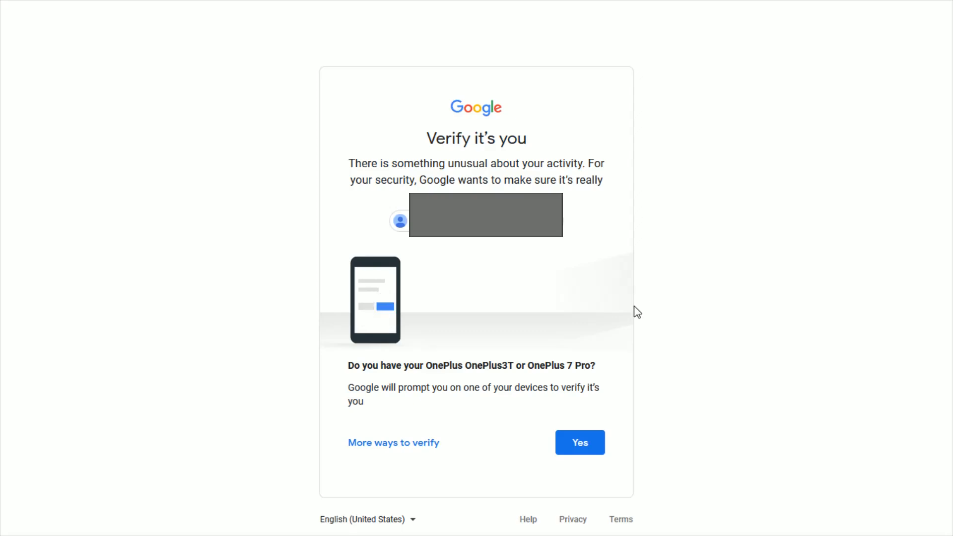
pyautogui.moveTo(474, 457)
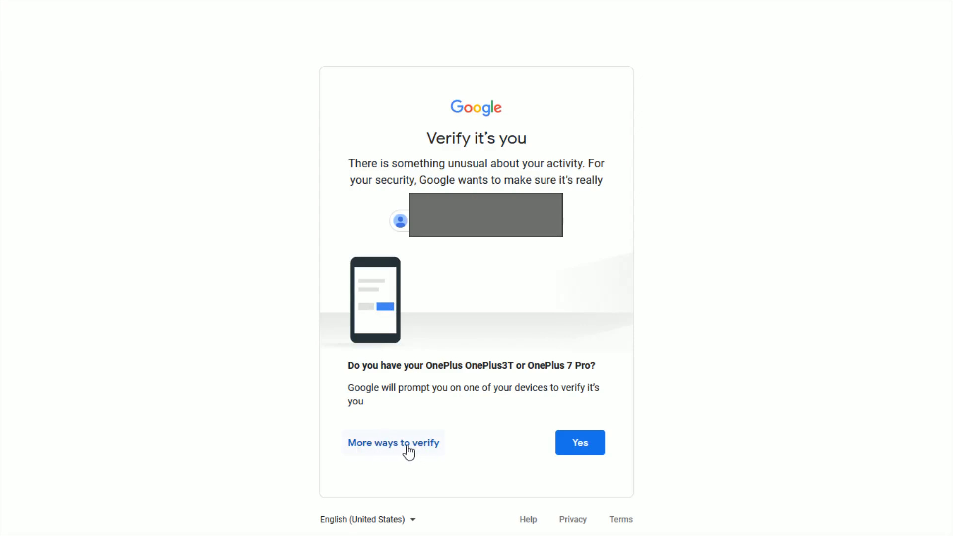
pyautogui.moveTo(494, 487)
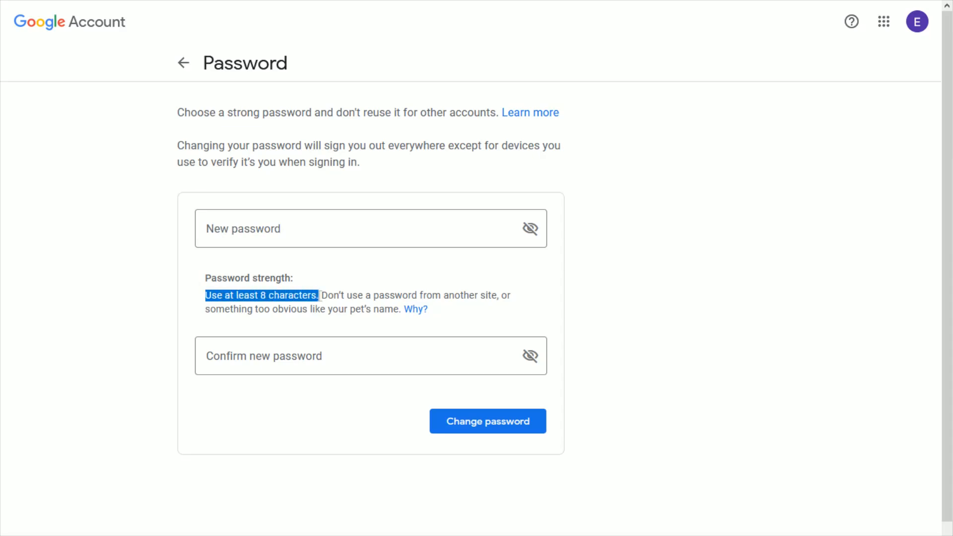
# Step: Focus the 'Confirm new password' field on the Password page
pyautogui.click(365, 355)
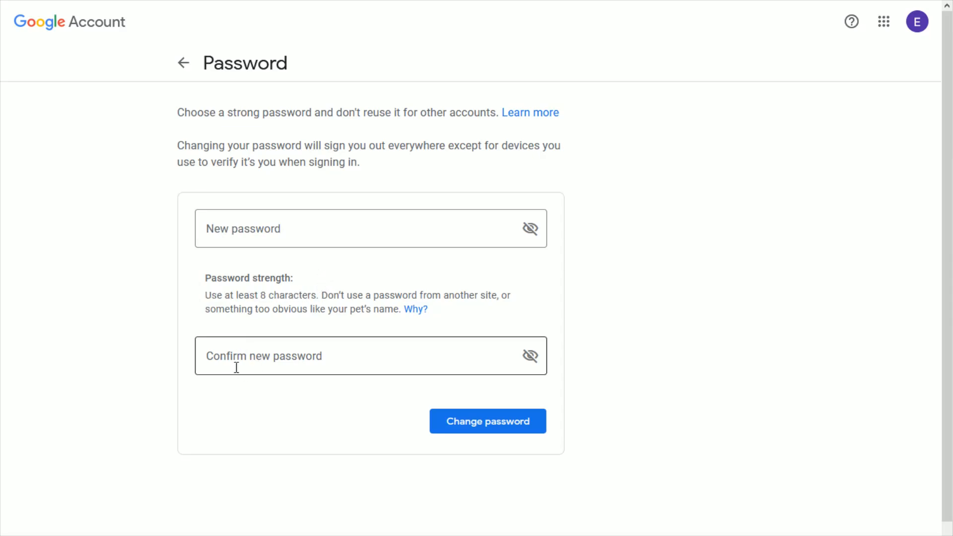